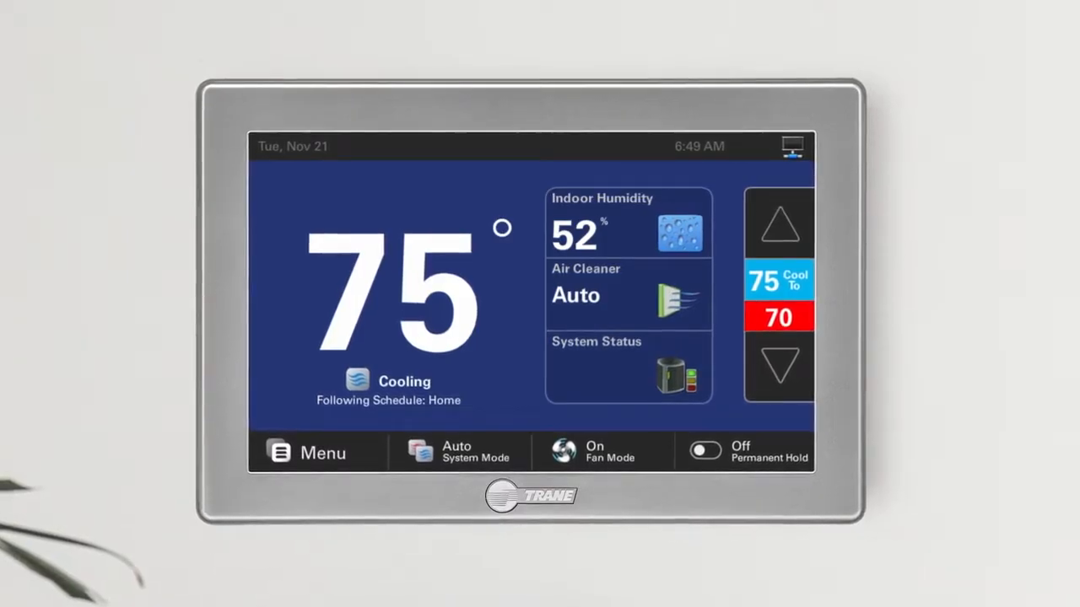
Step: Pick the Pixel Wi-Fi network under Settings > Network on the thermostat
left_click(309, 453)
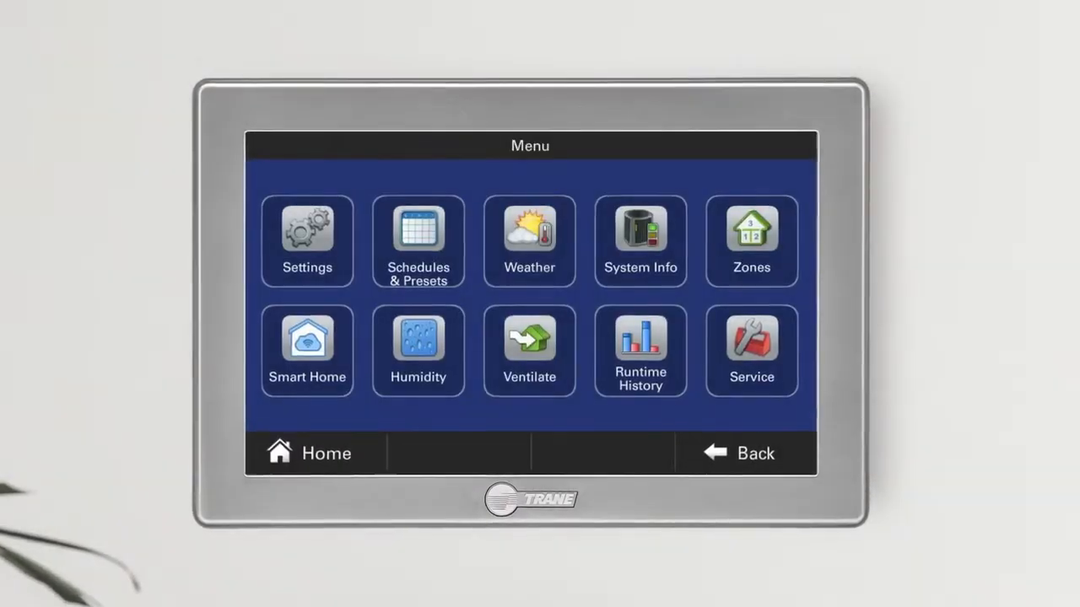
left_click(307, 232)
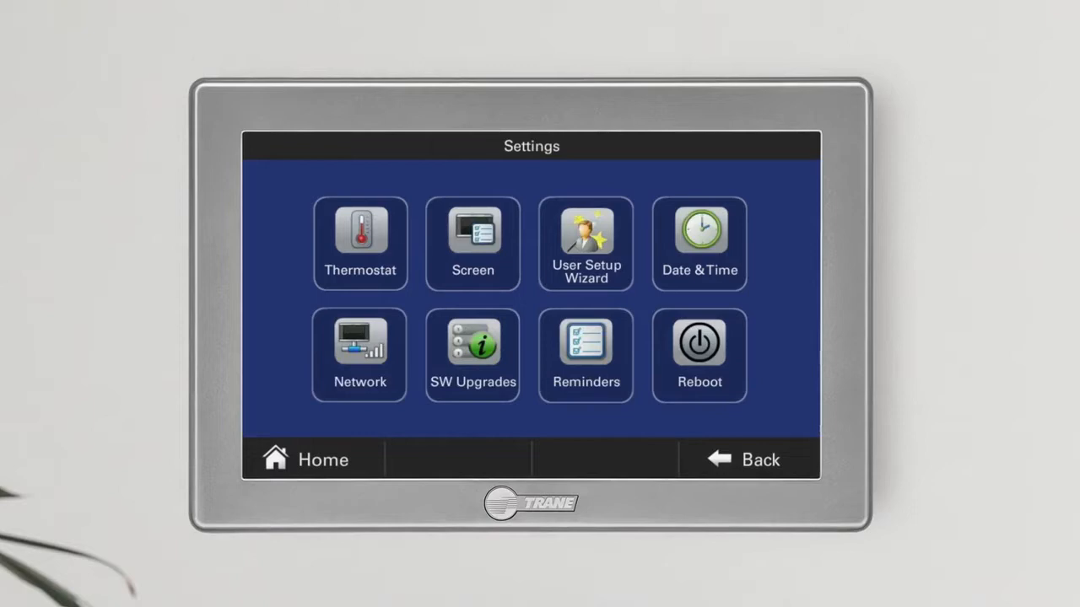
left_click(359, 354)
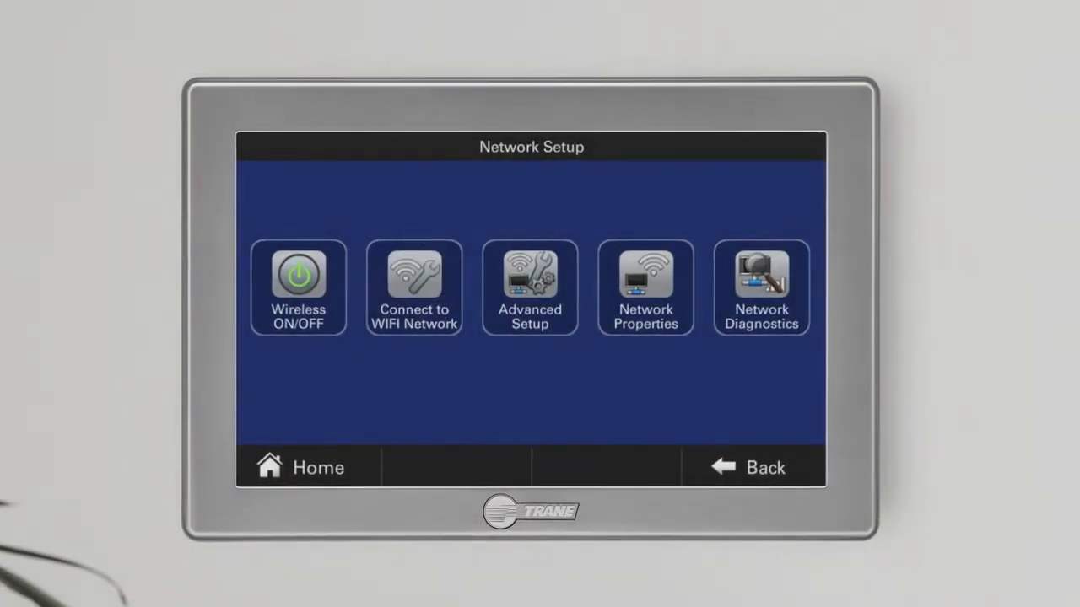
left_click(414, 287)
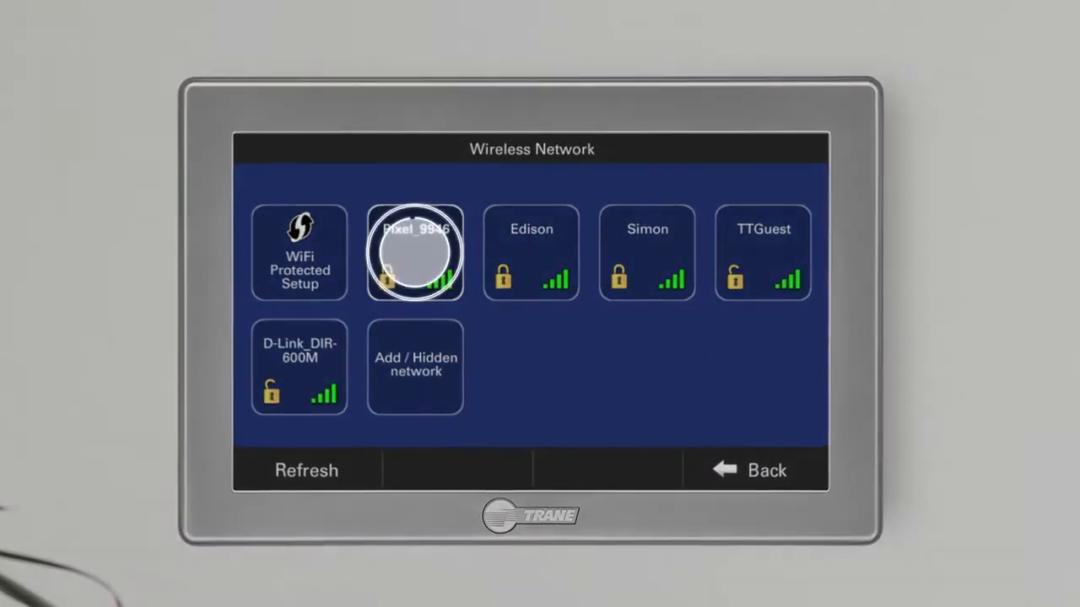
left_click(414, 252)
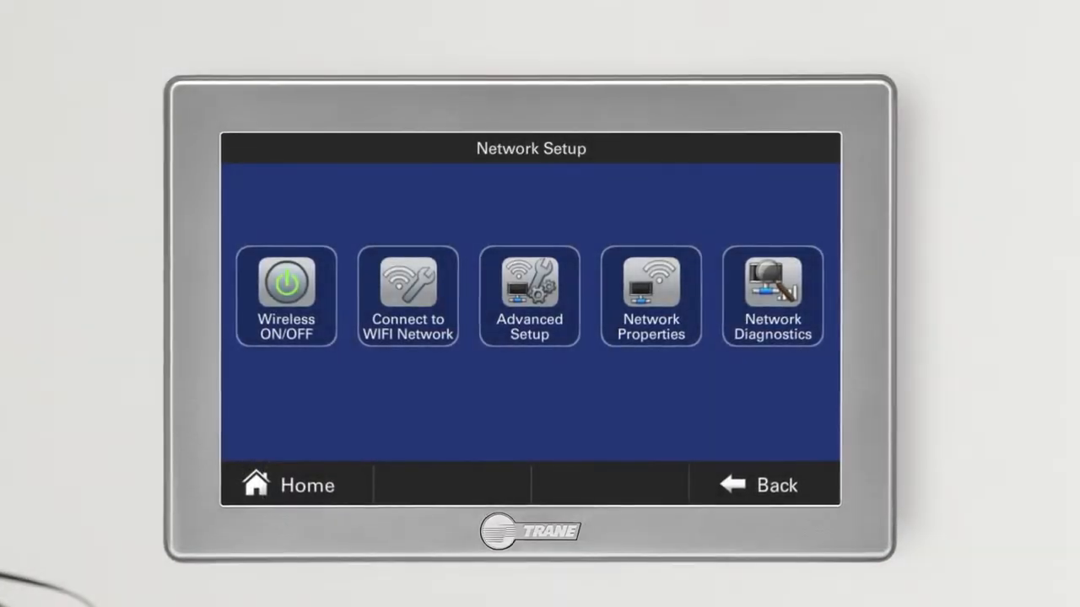
Step: Start Trane Home enrollment from the thermostat's Smart Home menu
left_click(297, 485)
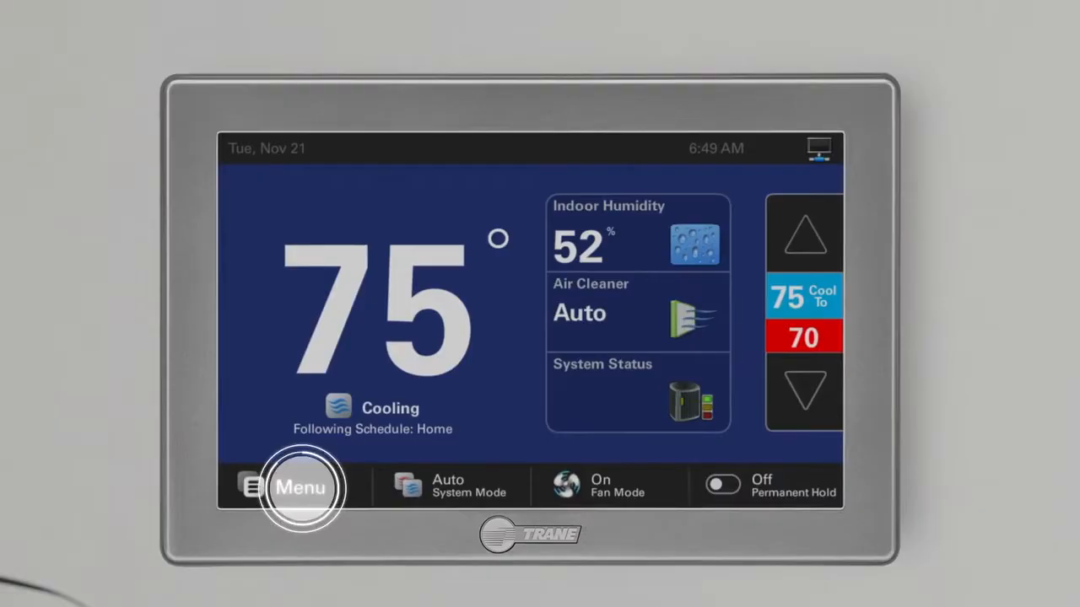
left_click(300, 488)
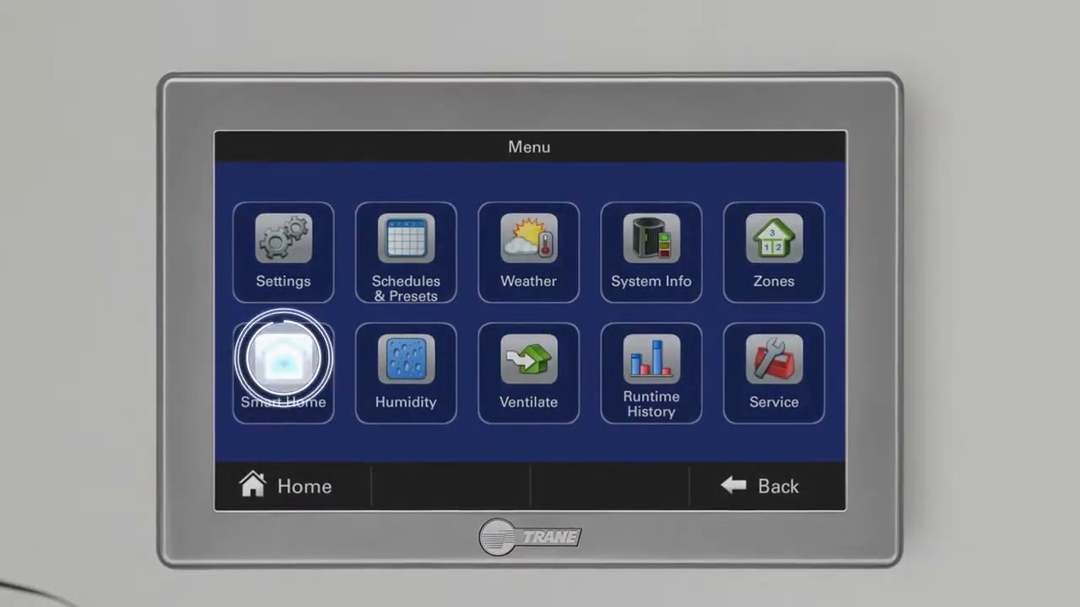
left_click(282, 359)
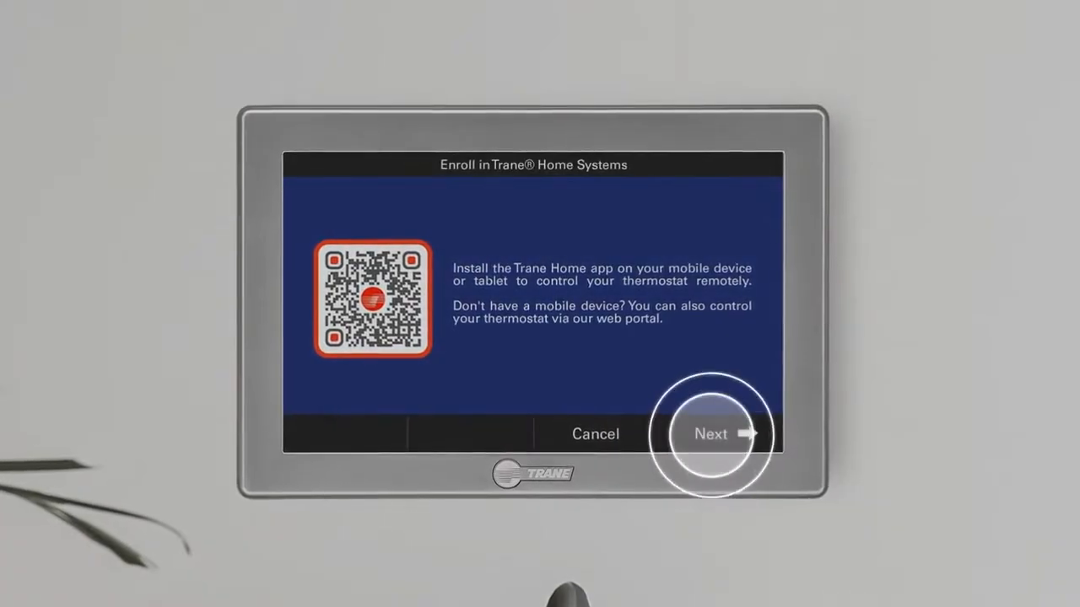
Step: Continue past the enroll screen and accept the Trane Home license agreement
left_click(711, 434)
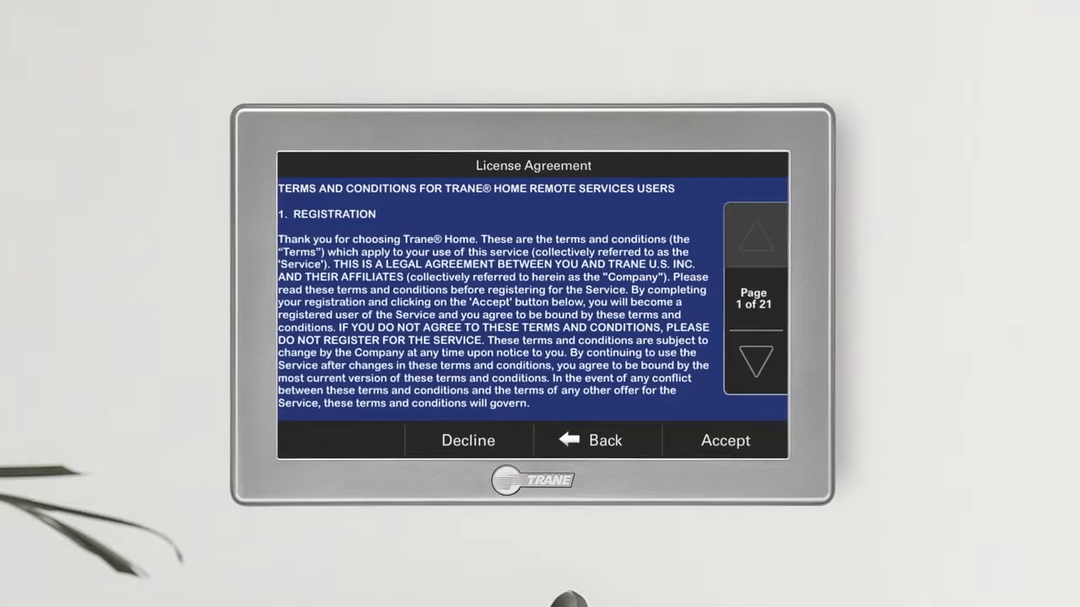
left_click(725, 440)
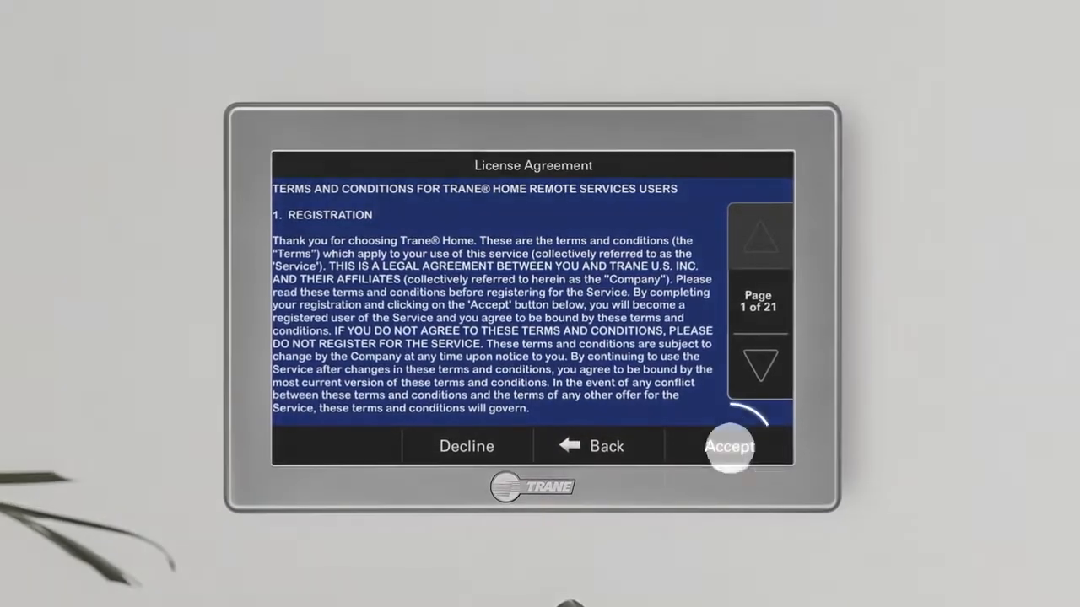
left_click(728, 447)
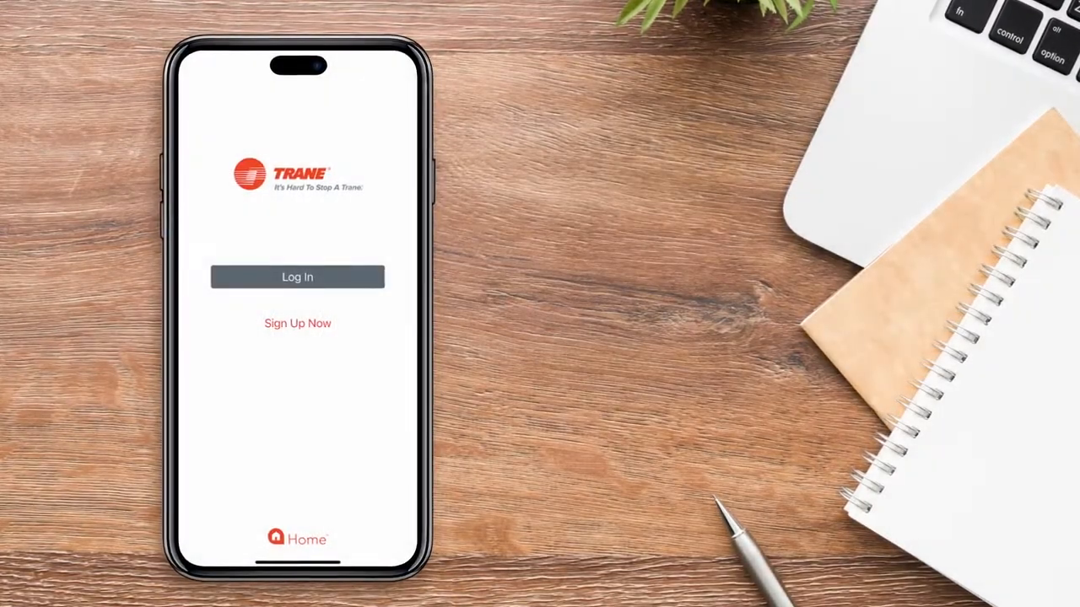
Step: Log into the Trane Home app and open its hamburger navigation menu
left_click(296, 276)
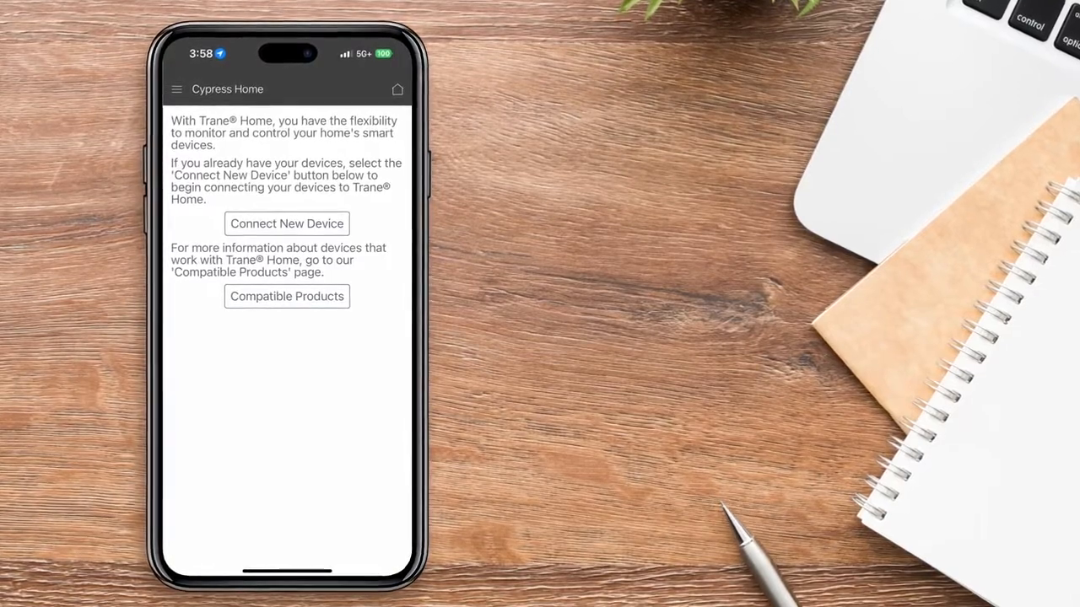
left_click(177, 88)
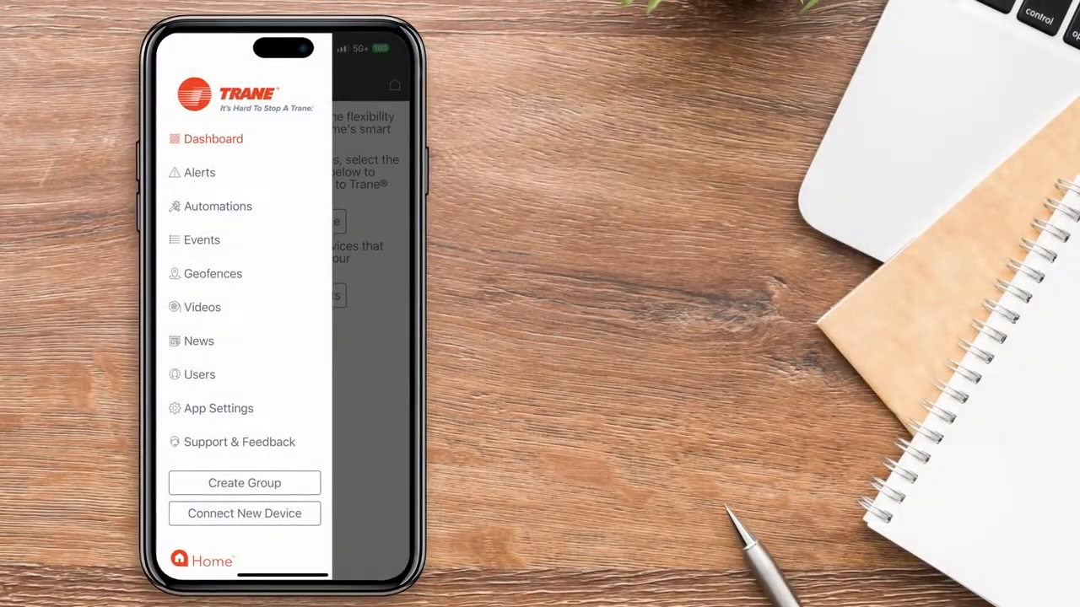
Step: Connect a new Trane thermostat, unticking and re-ticking HVAC dealer diagnostic sharing
left_click(244, 513)
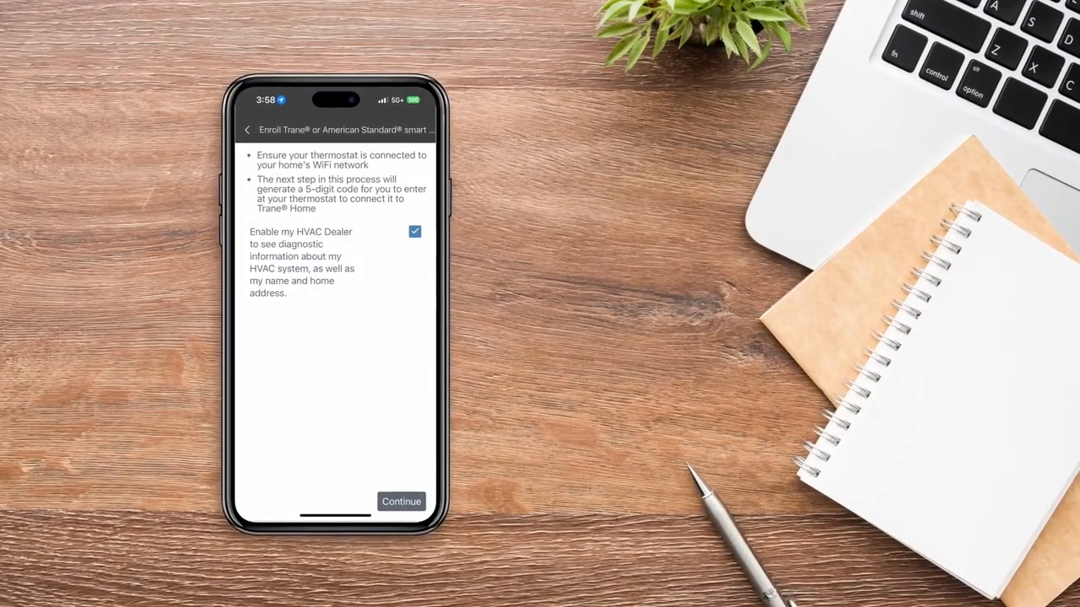
left_click(414, 231)
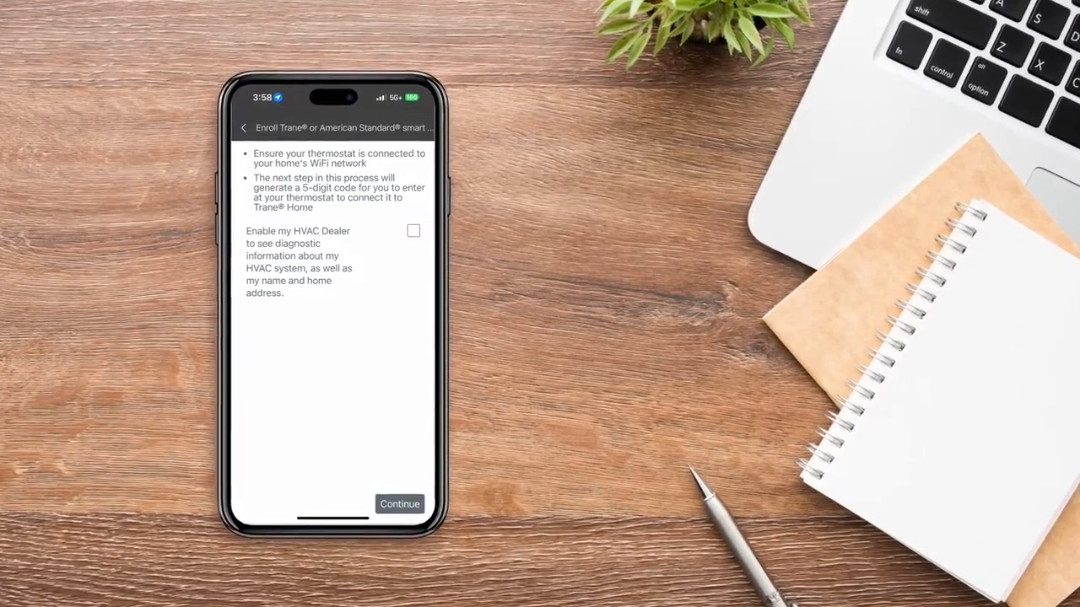
left_click(413, 231)
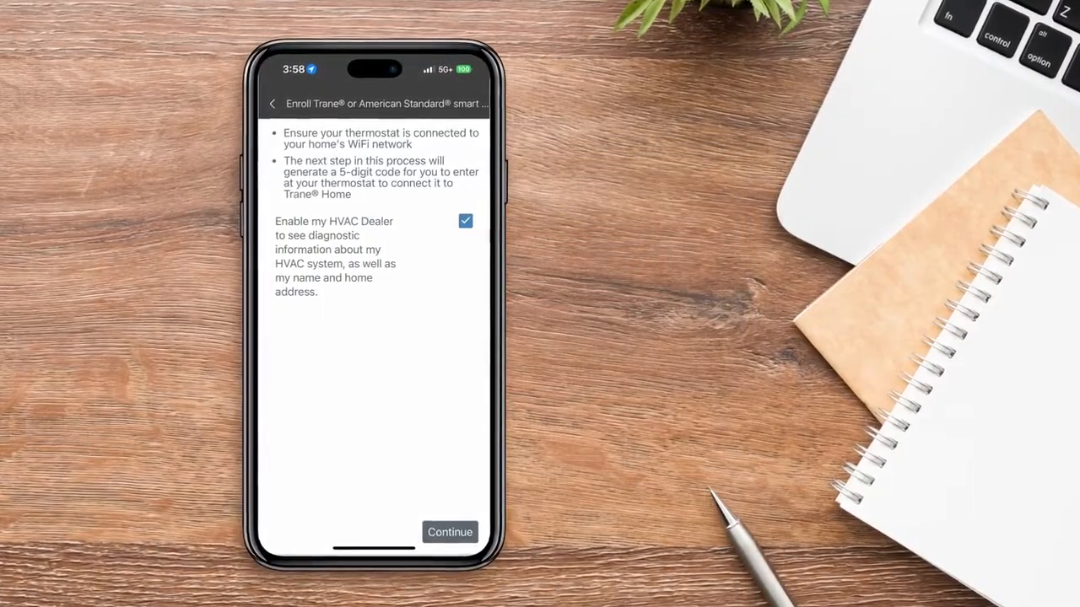
left_click(450, 531)
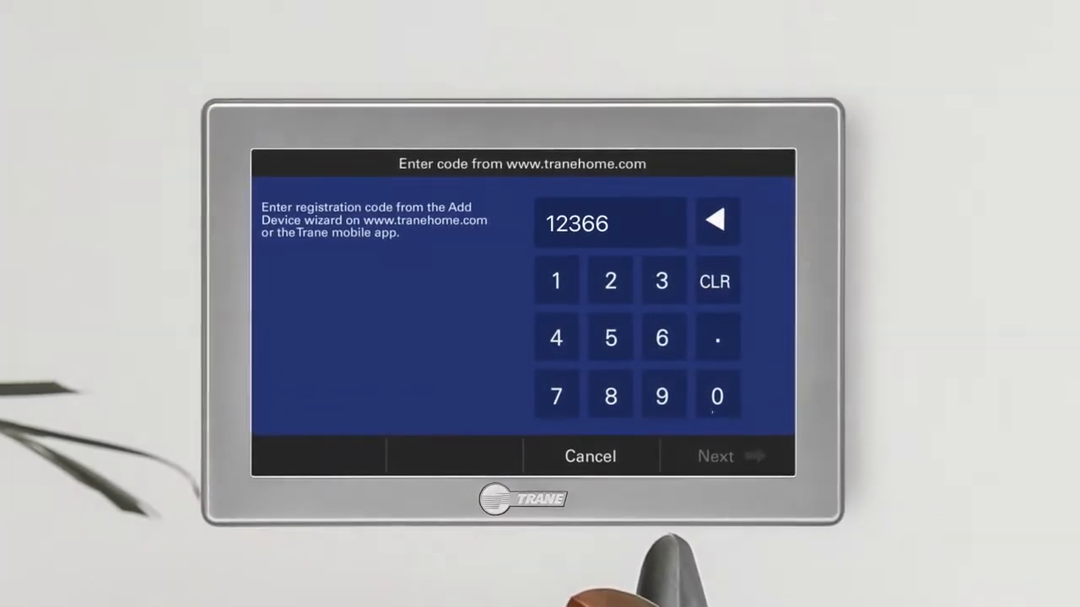
left_click(715, 456)
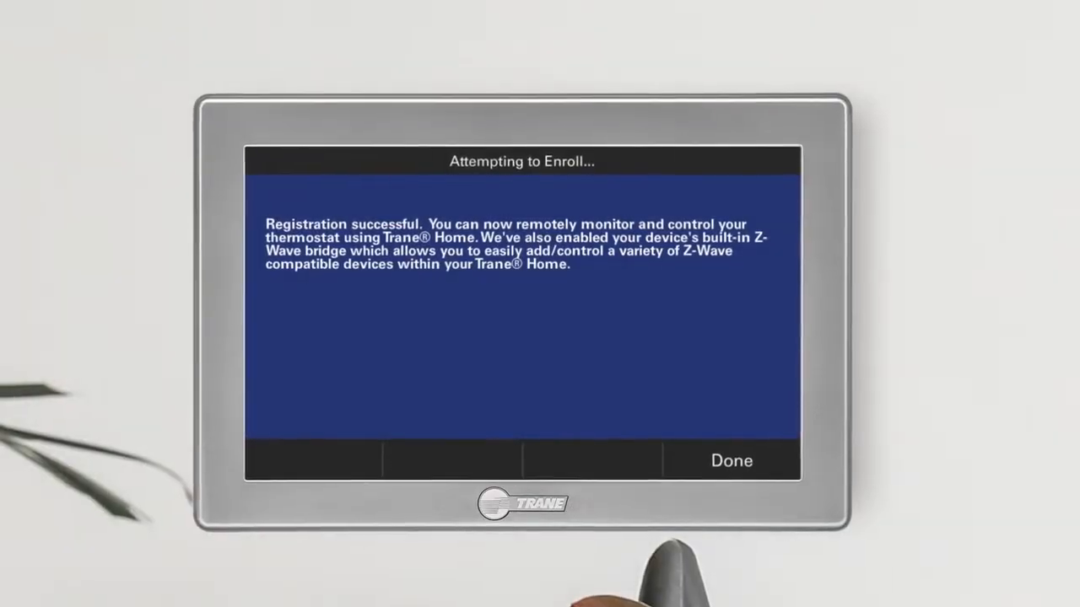